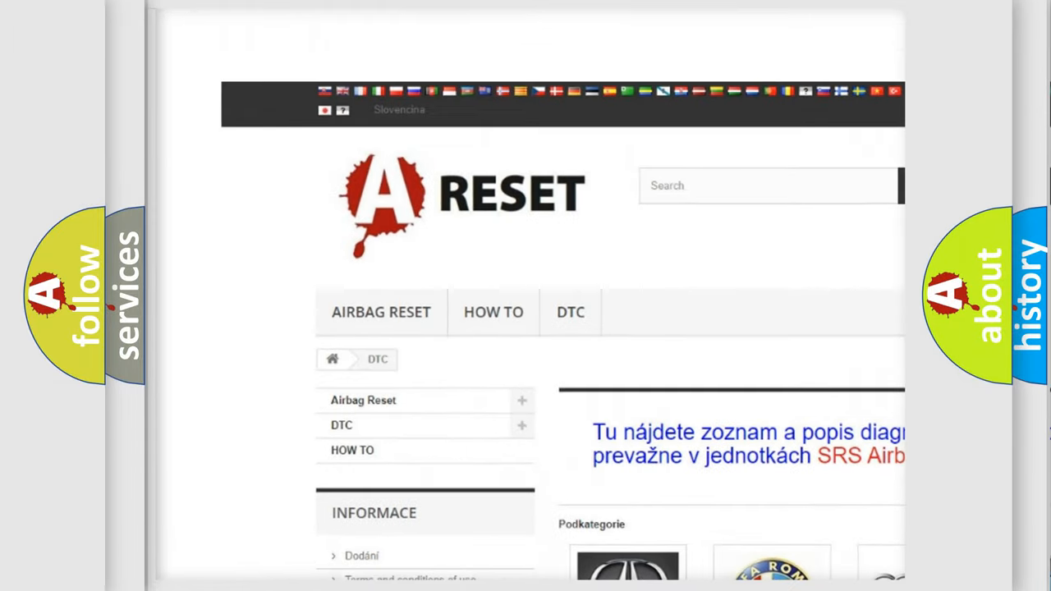
Open the SATURN DTC tile and browse its code list to the B101D:14 slide
scroll(down, 3)
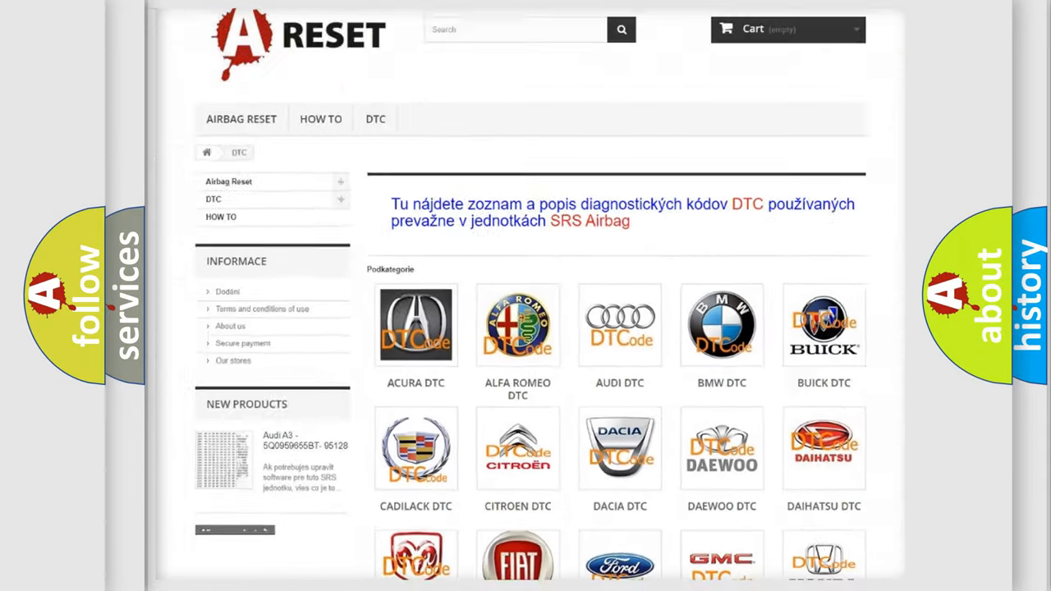
scroll(down, 3)
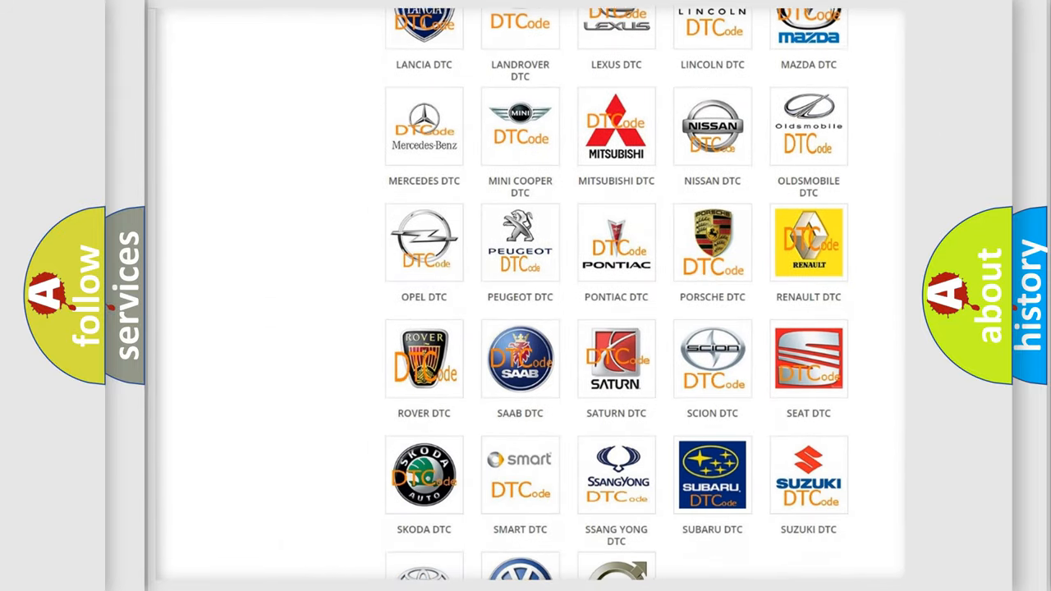
scroll(down, 3)
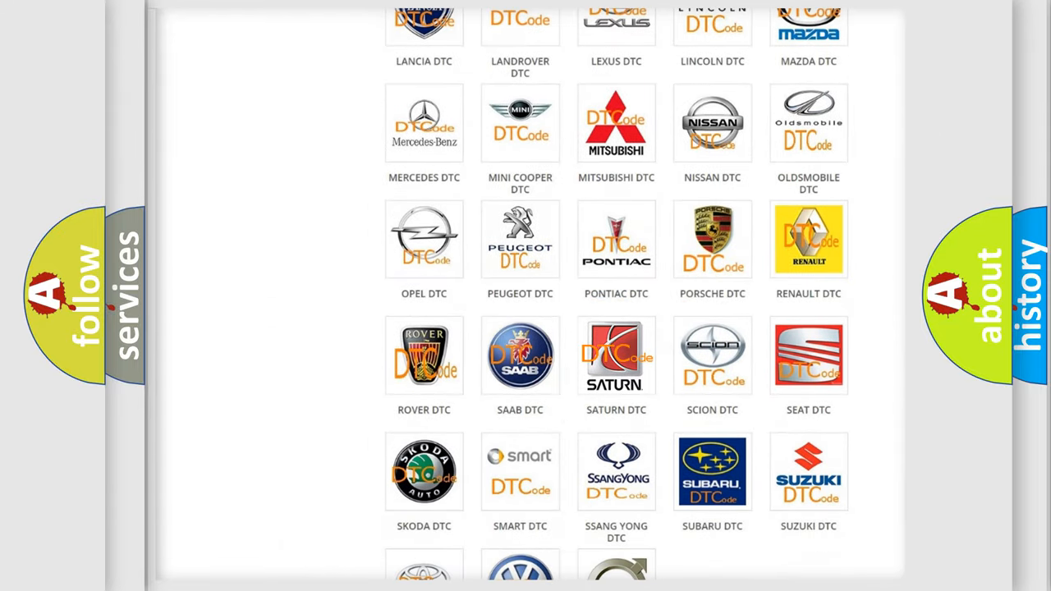
click(616, 355)
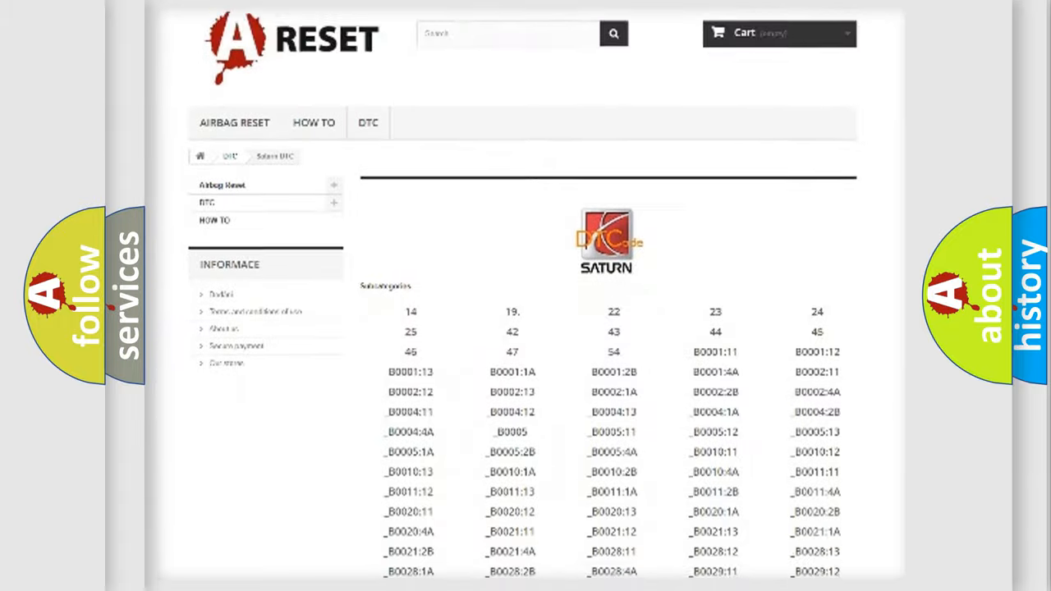
scroll(down, 3)
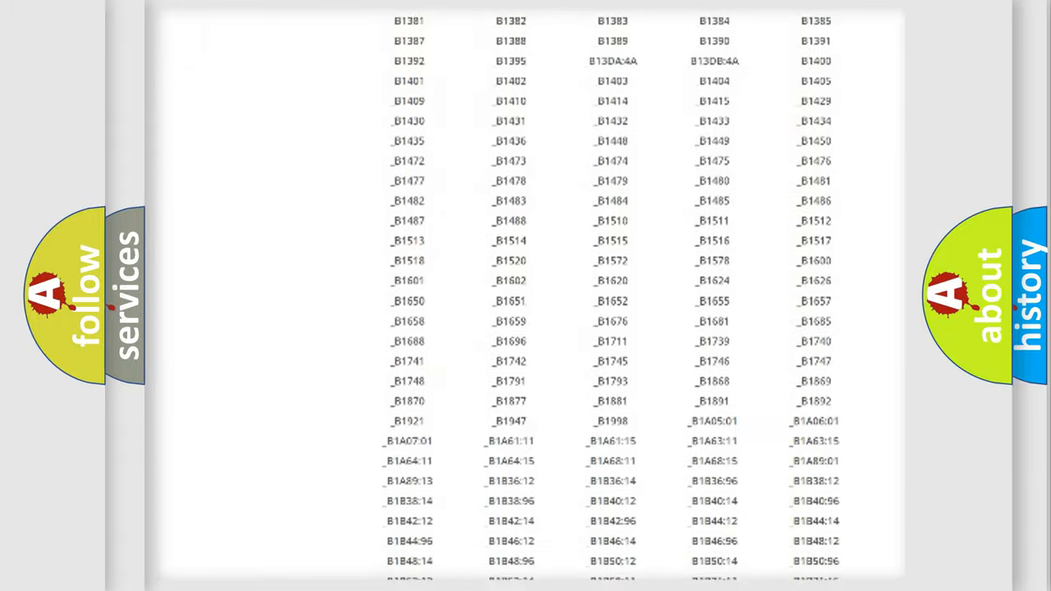
scroll(up, 3)
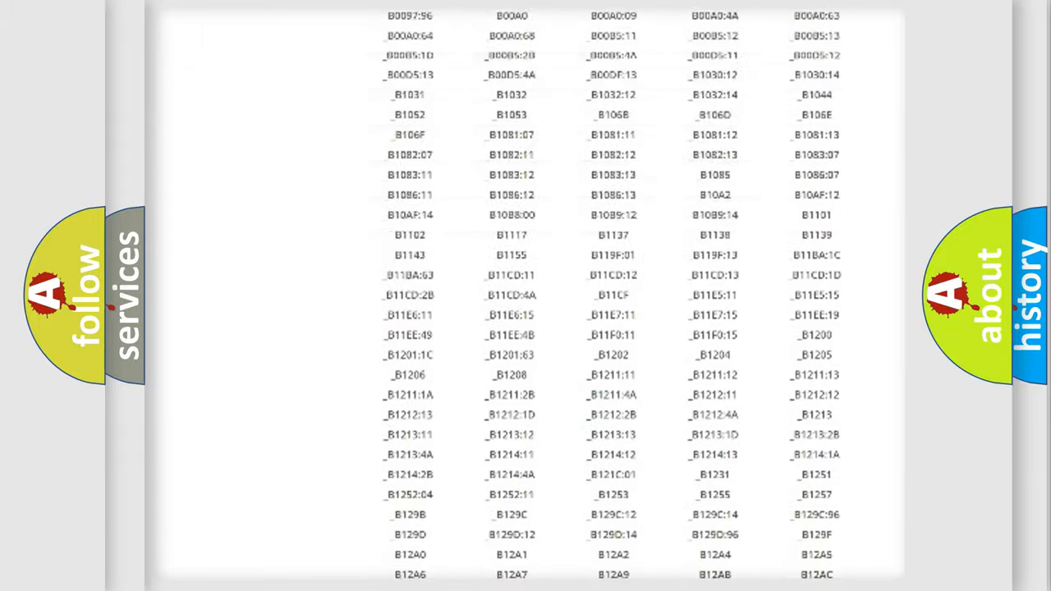
scroll(up, 3)
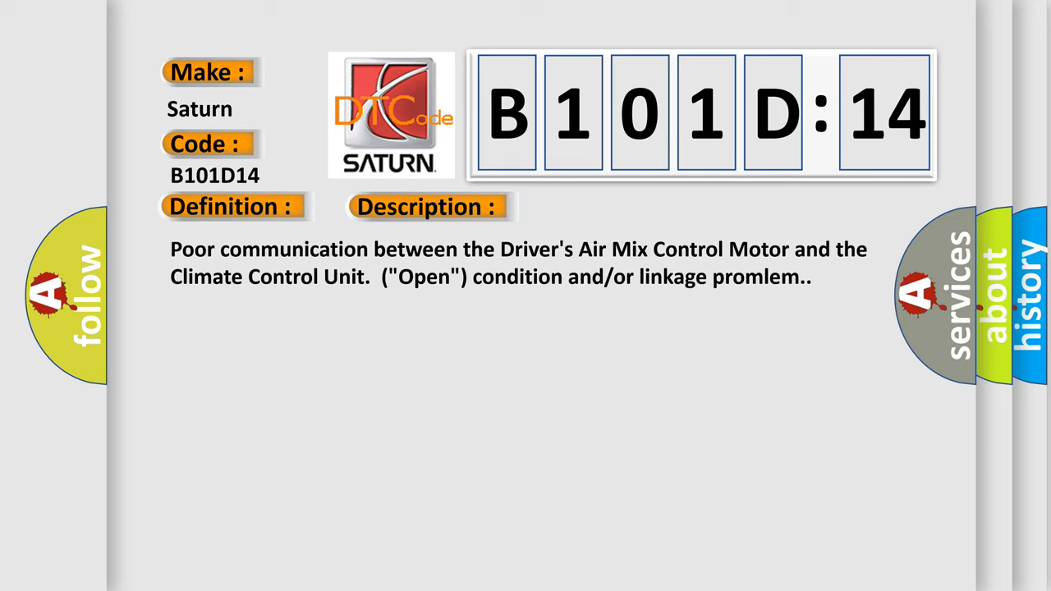
Advance the B101D:14 slide from Description to its Cause section
click(602, 206)
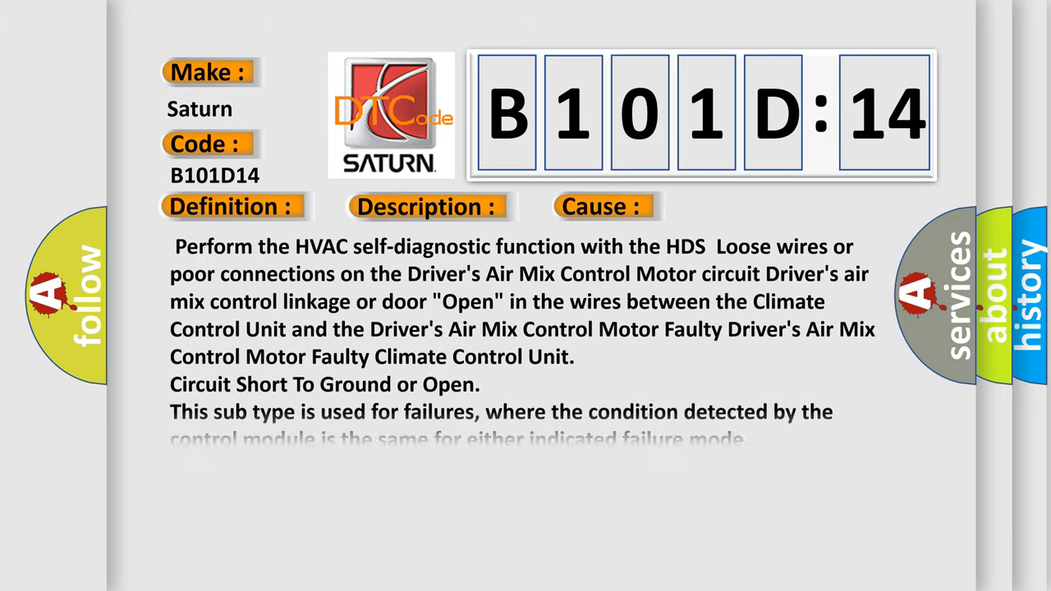